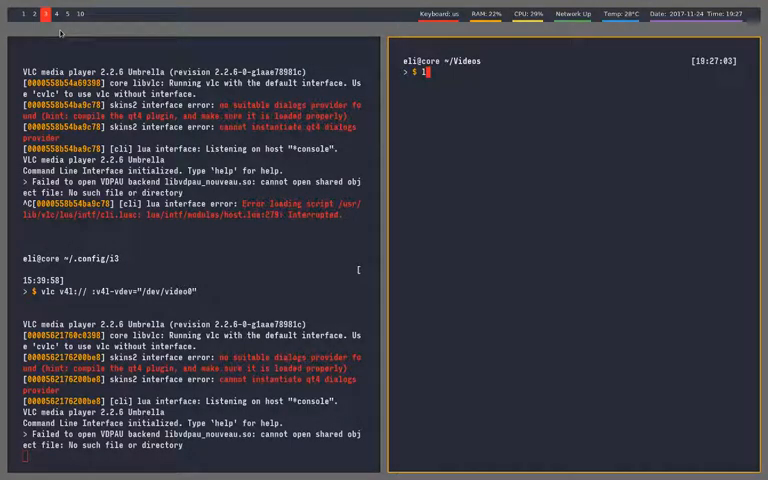
# - List the Videos folder, then switch to workspace 1 with the Rust generator code
pyautogui.press('Return')
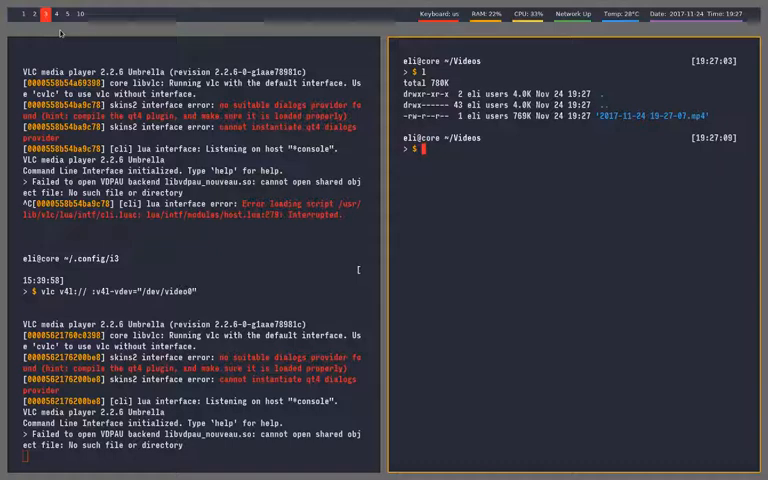
pyautogui.click(19, 13)
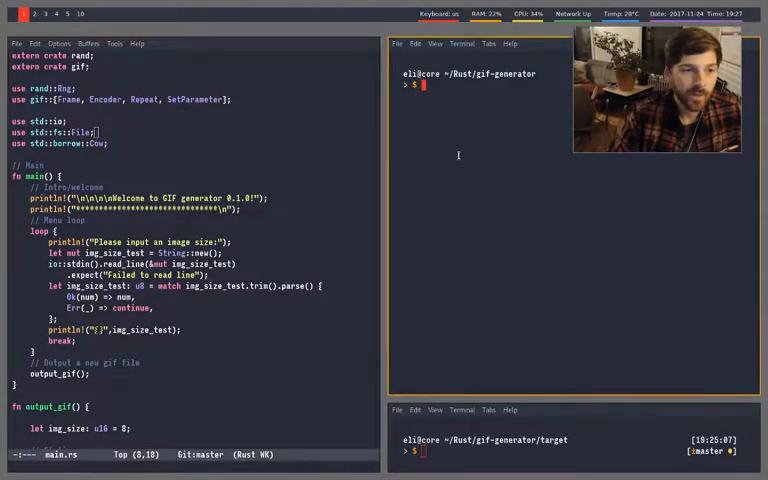
# - Clear the terminal and run the generator with cargo run, entering image size 8
pyautogui.scroll(-3)
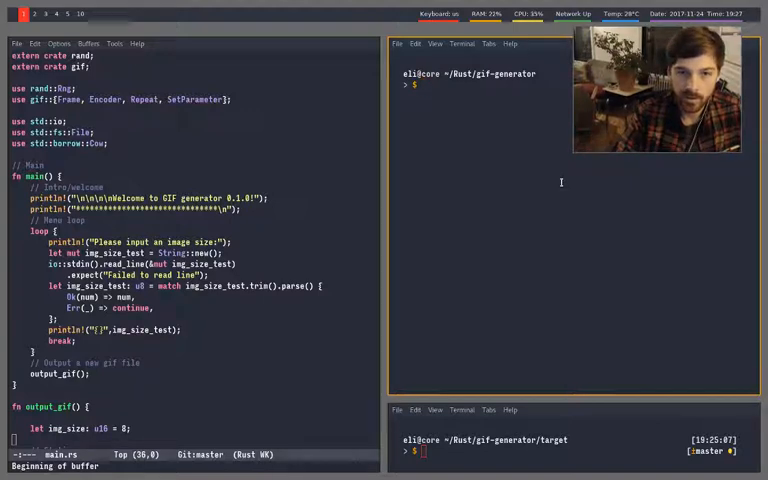
pyautogui.write('clear')
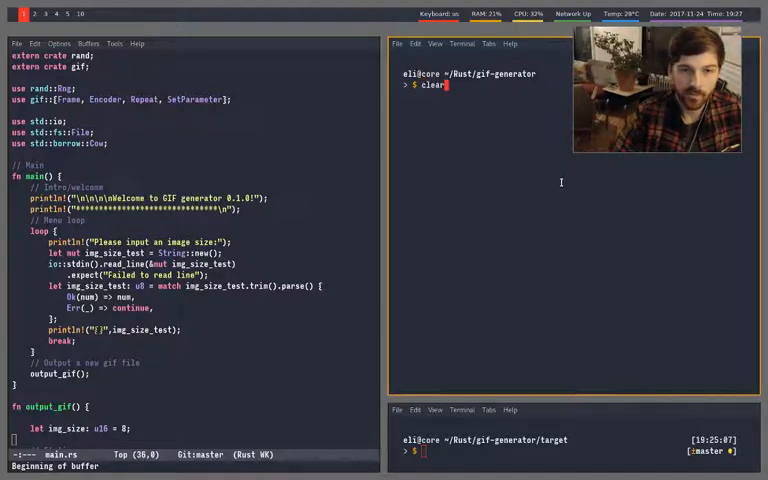
pyautogui.write('cargo run')
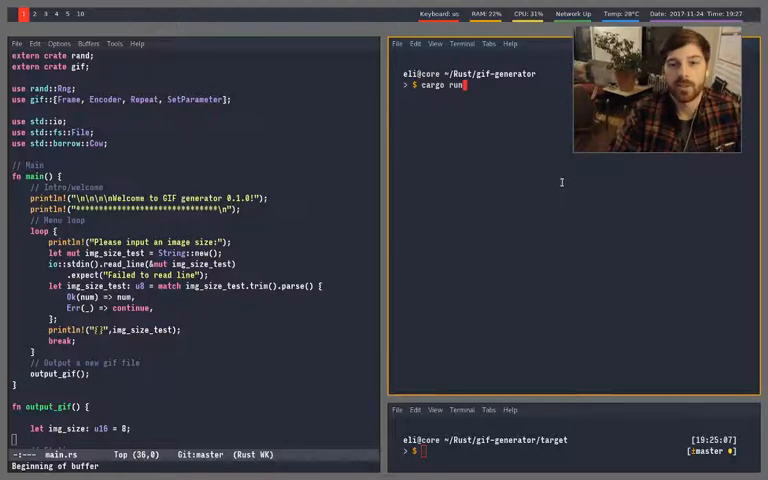
pyautogui.press('Return')
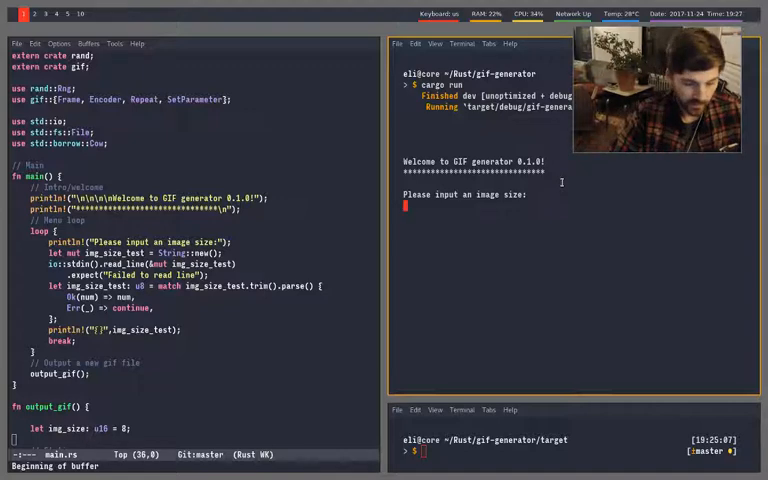
pyautogui.write('0')
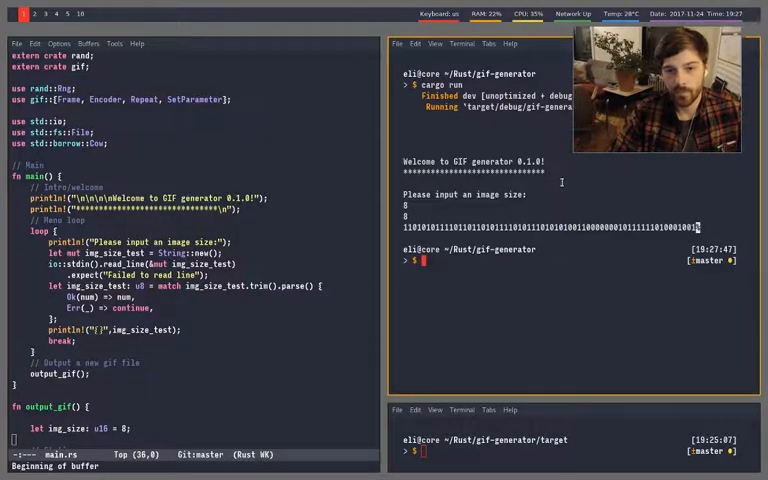
# - Open output.gif in mtpaint, rerun the generator, and reopen the regenerated 8x8 GIF
pyautogui.write('mtpaint -v output.gif &> /dev/null')
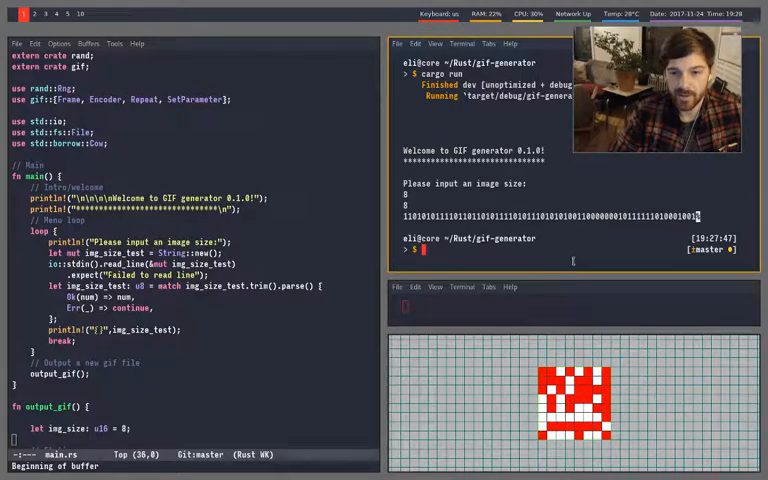
pyautogui.write('cargo run')
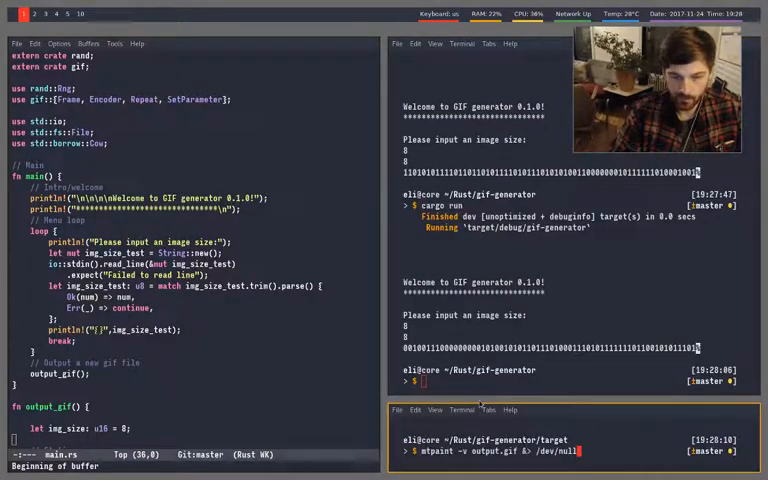
pyautogui.press('Return')
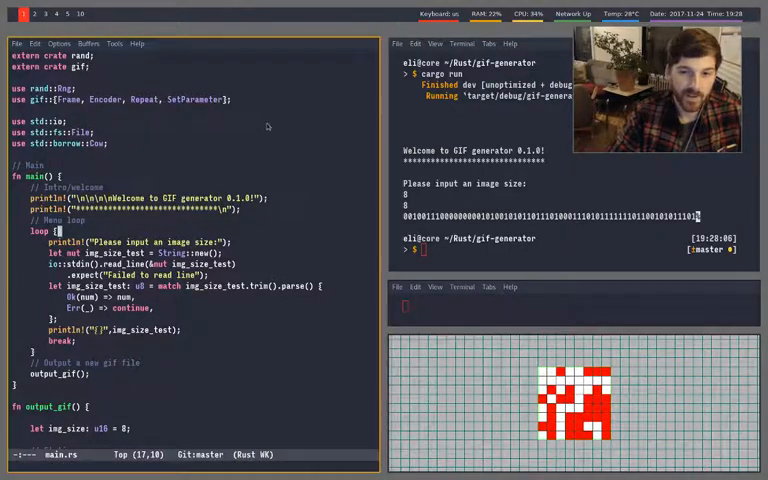
pyautogui.scroll(-3)
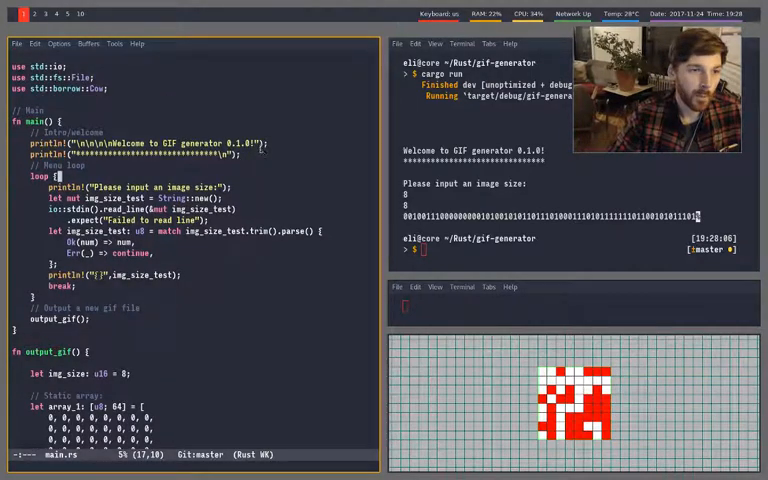
pyautogui.scroll(-3)
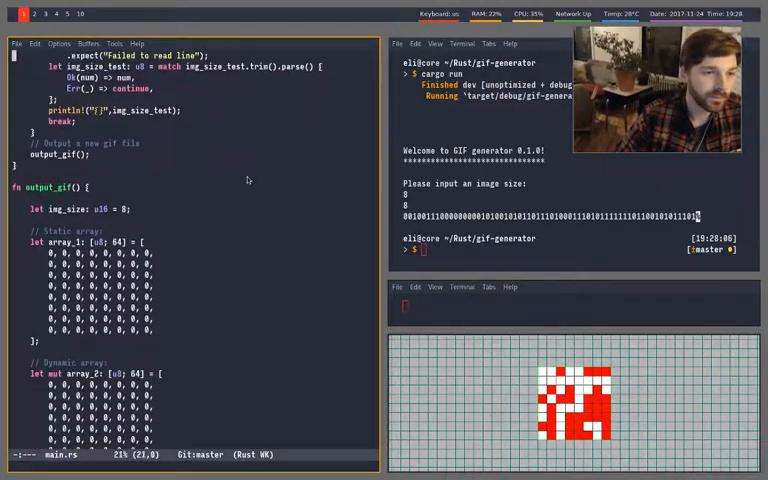
pyautogui.scroll(-3)
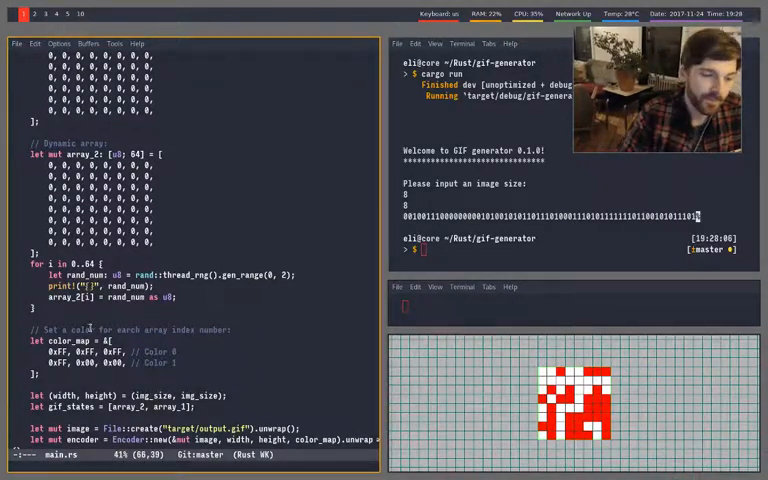
pyautogui.scroll(-3)
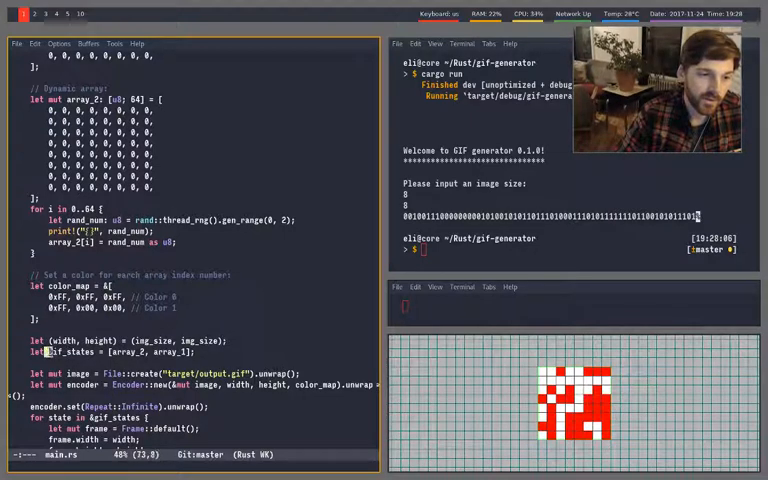
pyautogui.doubleClick(61, 352)
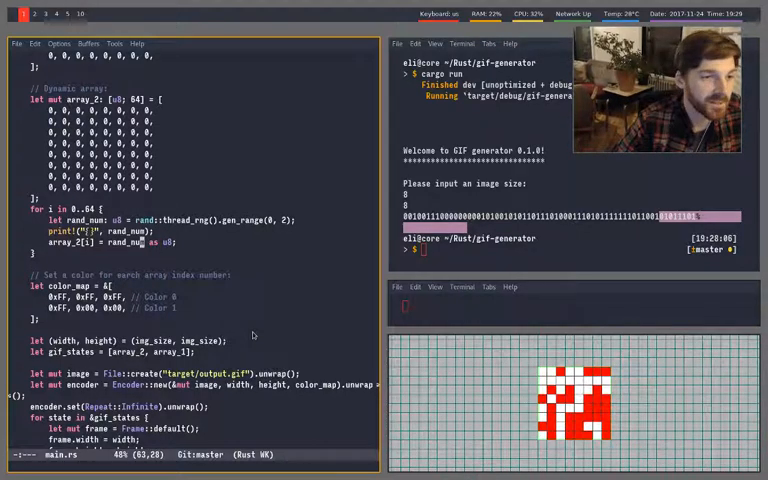
pyautogui.scroll(3)
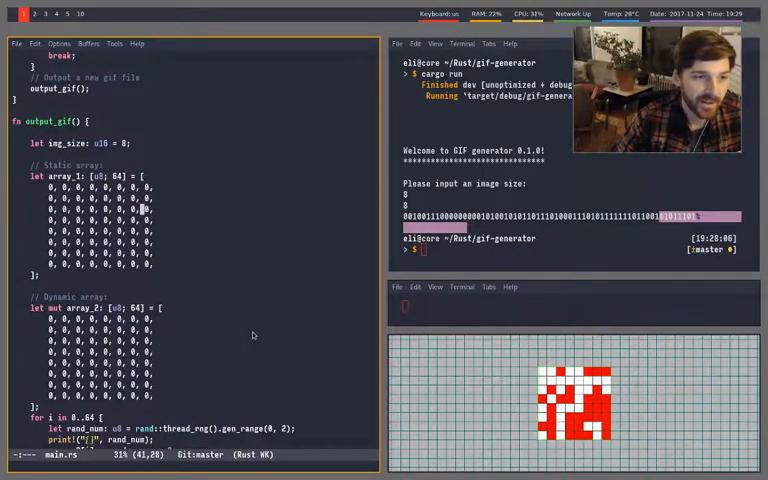
pyautogui.scroll(-3)
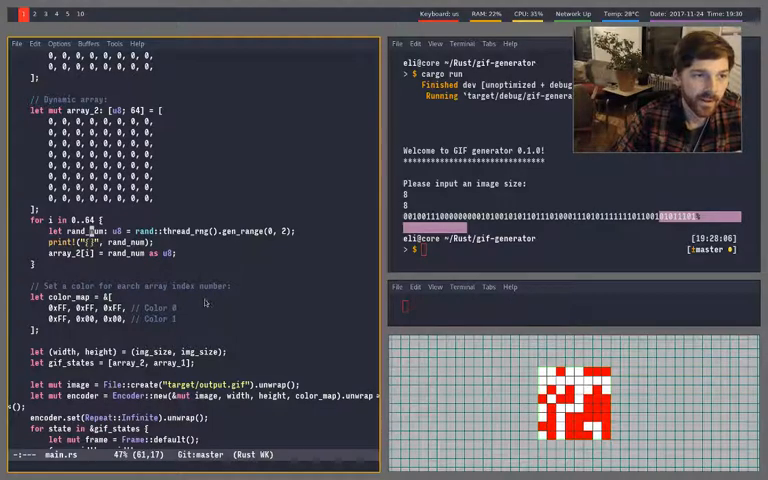
pyautogui.scroll(3)
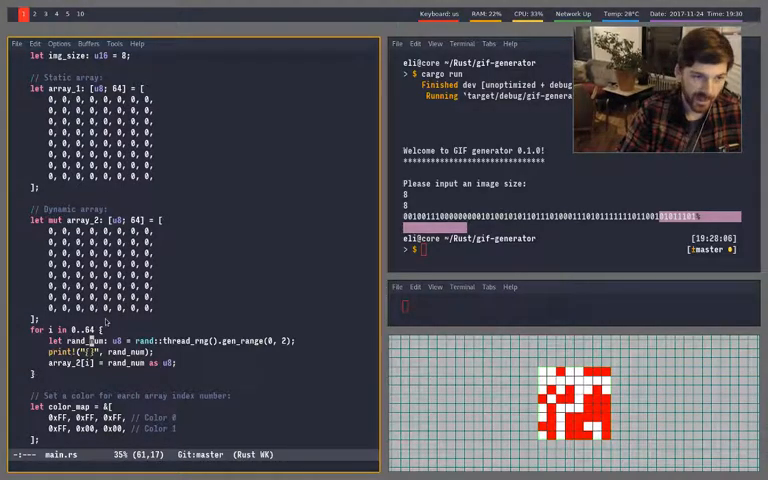
pyautogui.scroll(-3)
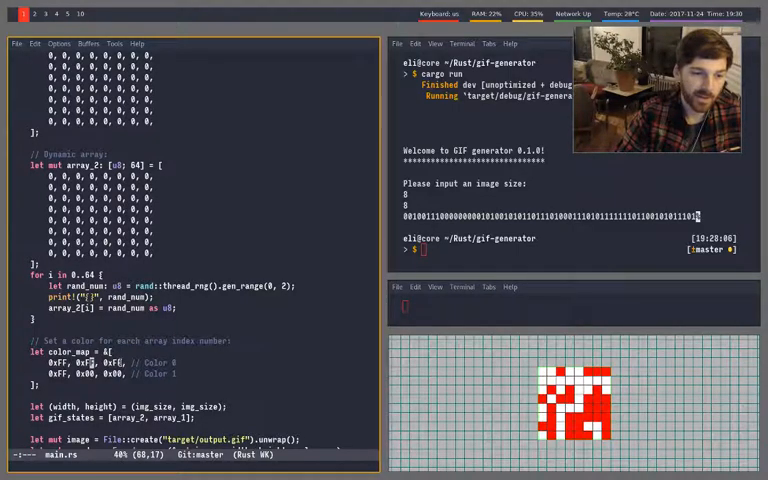
pyautogui.scroll(3)
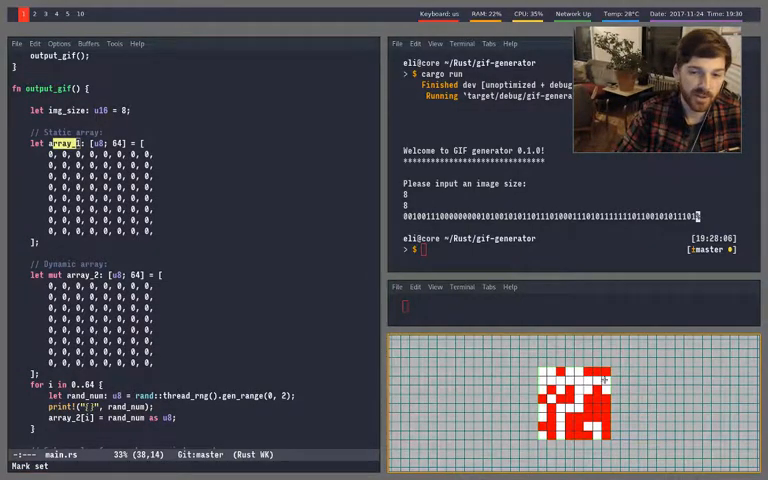
# - Scroll through main.rs to the gif_states definition
pyautogui.scroll(-3)
pyautogui.write('cargo run')
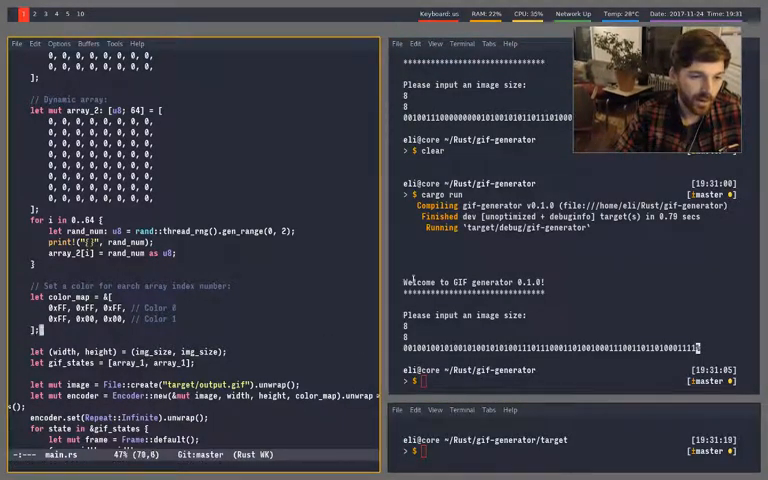
# - Review the array_2 random fill loop and color map, then reopen output.gif in mtpaint
pyautogui.scroll(3)
pyautogui.write('cargo run')
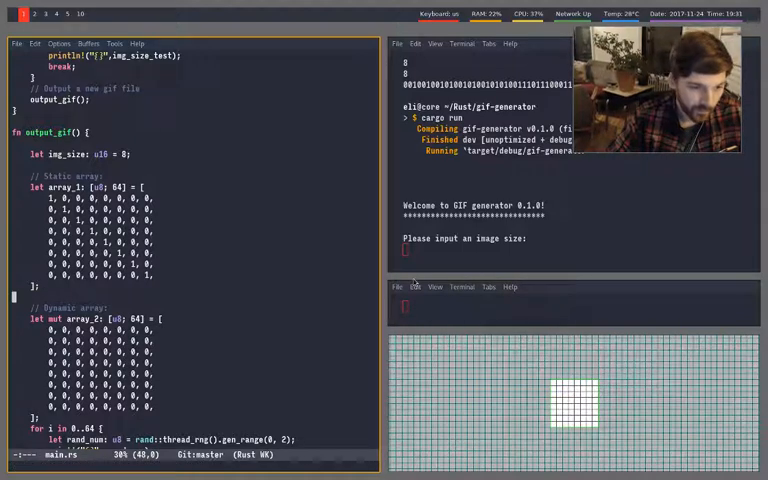
pyautogui.scroll(-3)
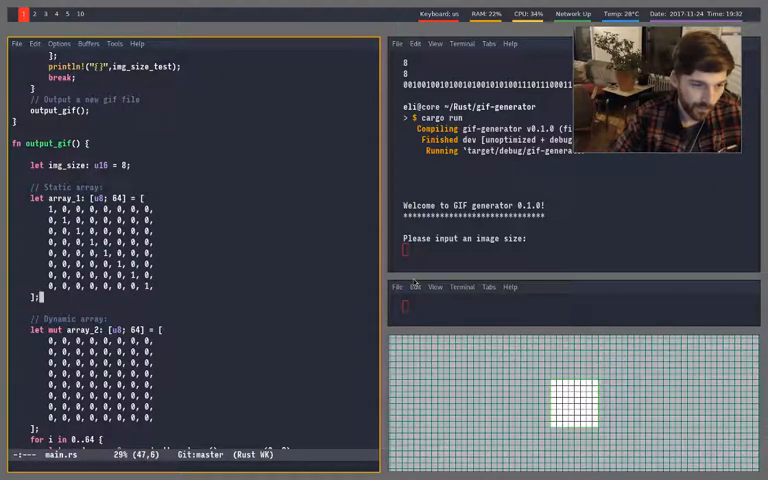
pyautogui.scroll(-3)
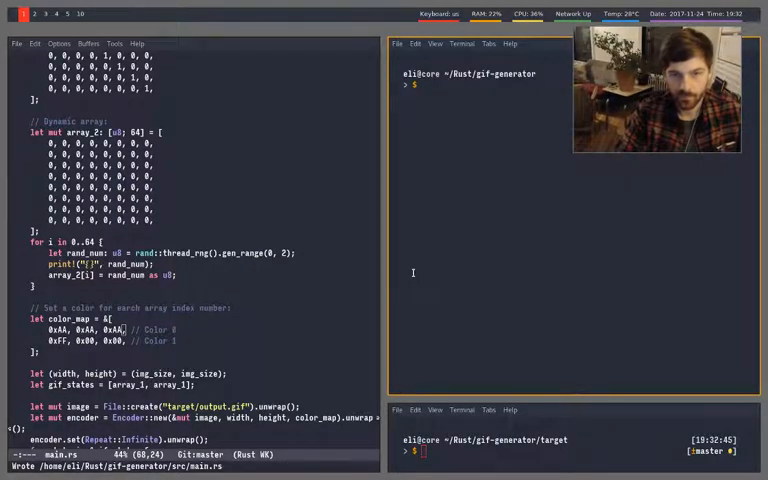
pyautogui.write('mtpaint -v output.gif &> /dev/null')
pyautogui.write('cargo run')
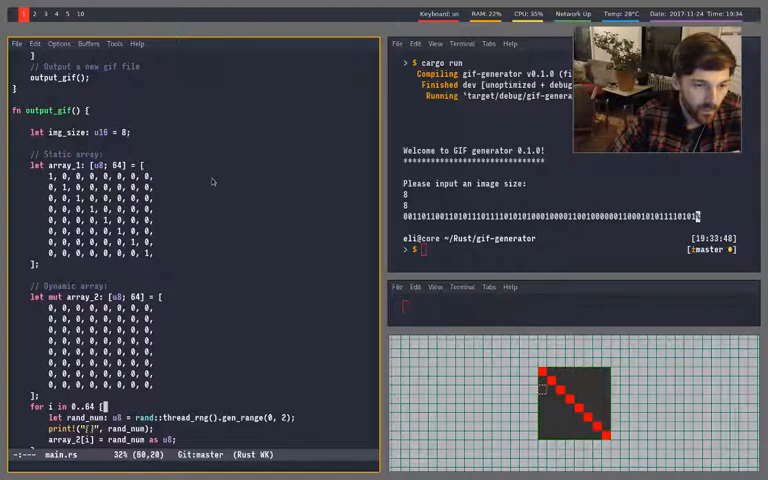
# - Scroll main.rs to the colour map and gif_states for the Color 0 and array_2 edits
pyautogui.scroll(-3)
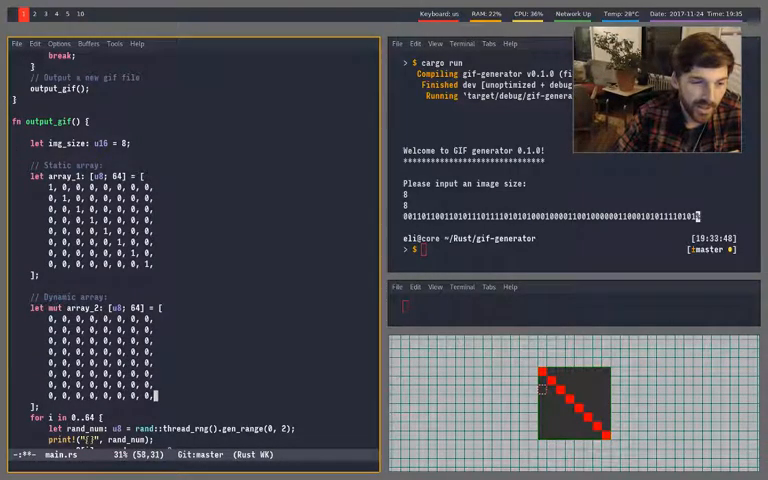
pyautogui.scroll(-3)
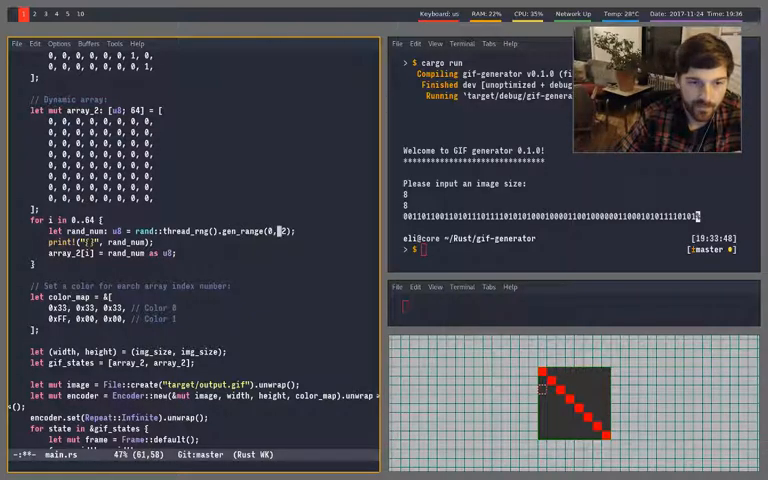
# - Change gen_range to 0..3, rename array_1 to _array_1, and save main.rs
pyautogui.write('0')
pyautogui.click(580, 249)
pyautogui.write('cargo run')
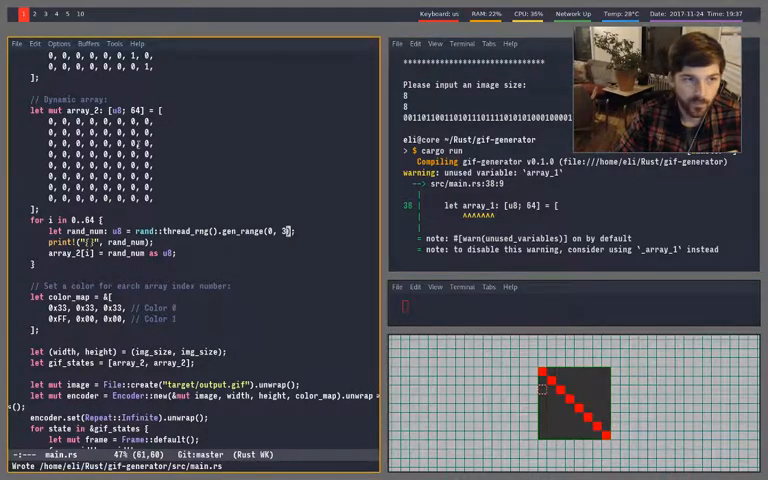
pyautogui.scroll(3)
pyautogui.write('8')
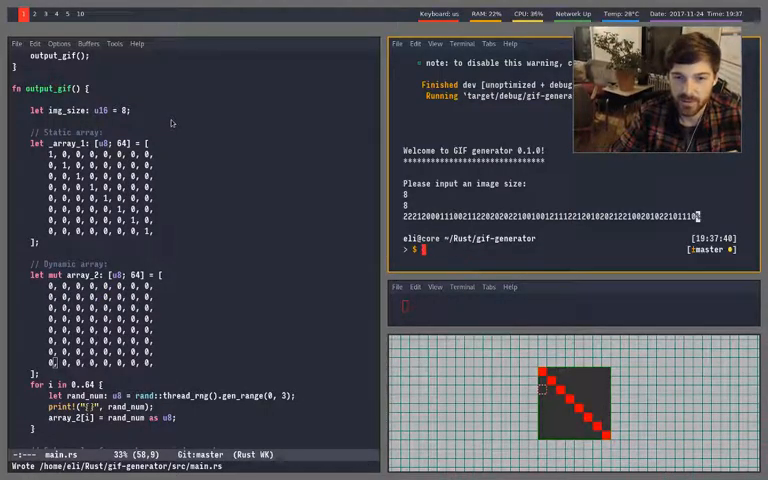
# - Rerun the generator with cargo run to produce a new dark, red and green GIF
pyautogui.write('cargo run')
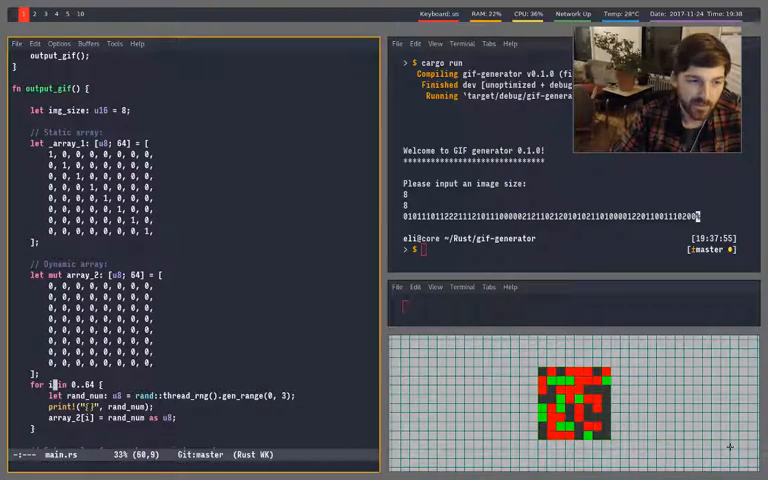
pyautogui.scroll(-3)
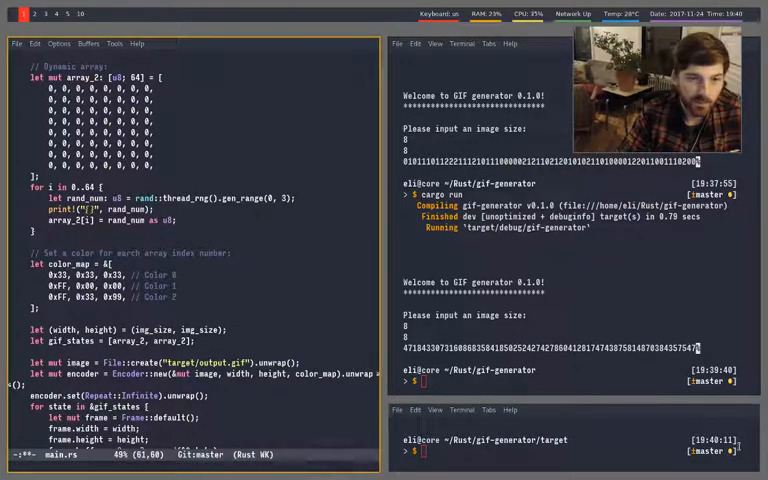
# - Save main.rs and rerun the generator with cargo run
pyautogui.press('ctrl+s')
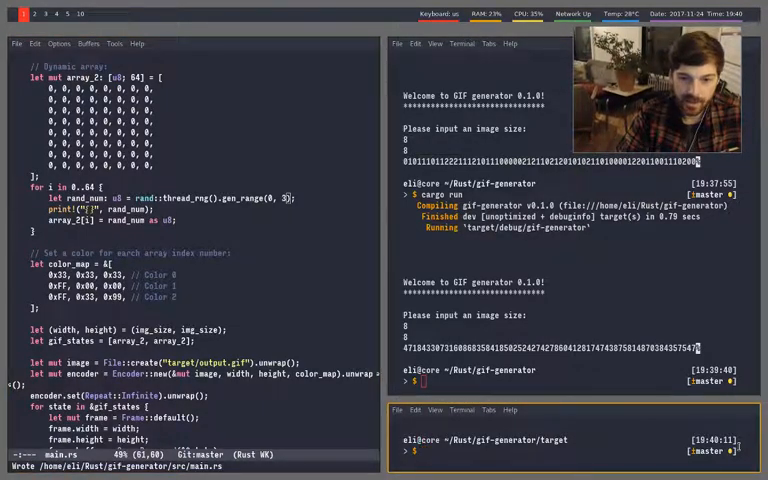
pyautogui.write('cargo run')
pyautogui.click(113, 296)
pyautogui.write('0x00, 0x00, ')
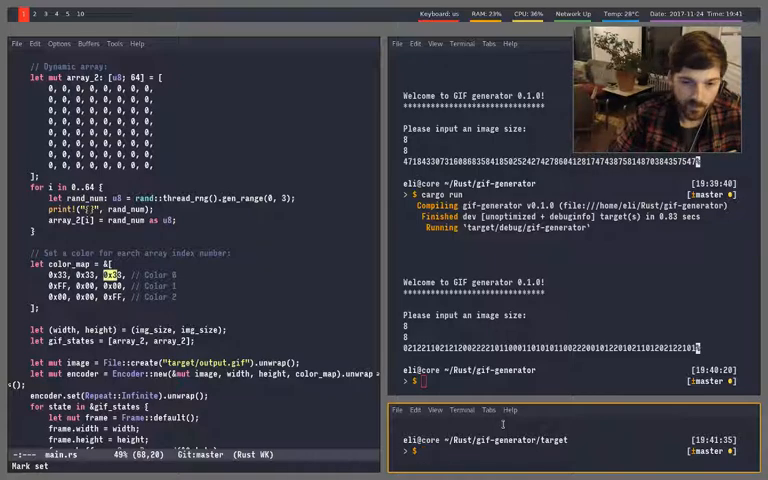
# - Type the mtpaint -v output.gif &> /dev/null command in the target terminal
pyautogui.write('mtpaint -v output.gif &> /dev/null')
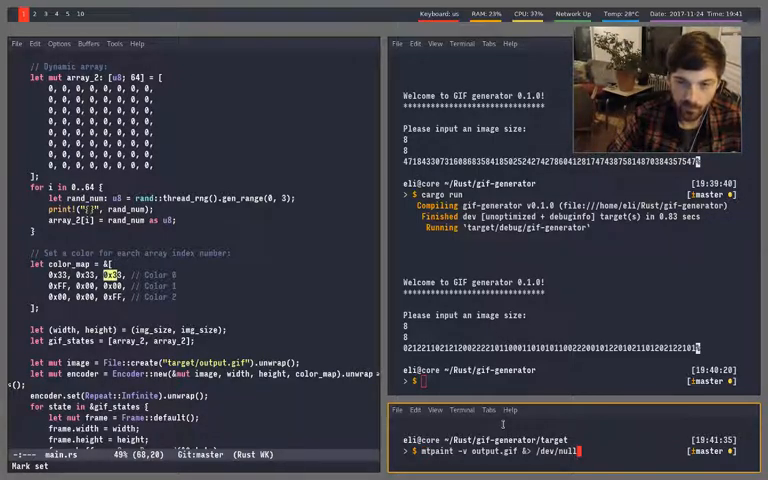